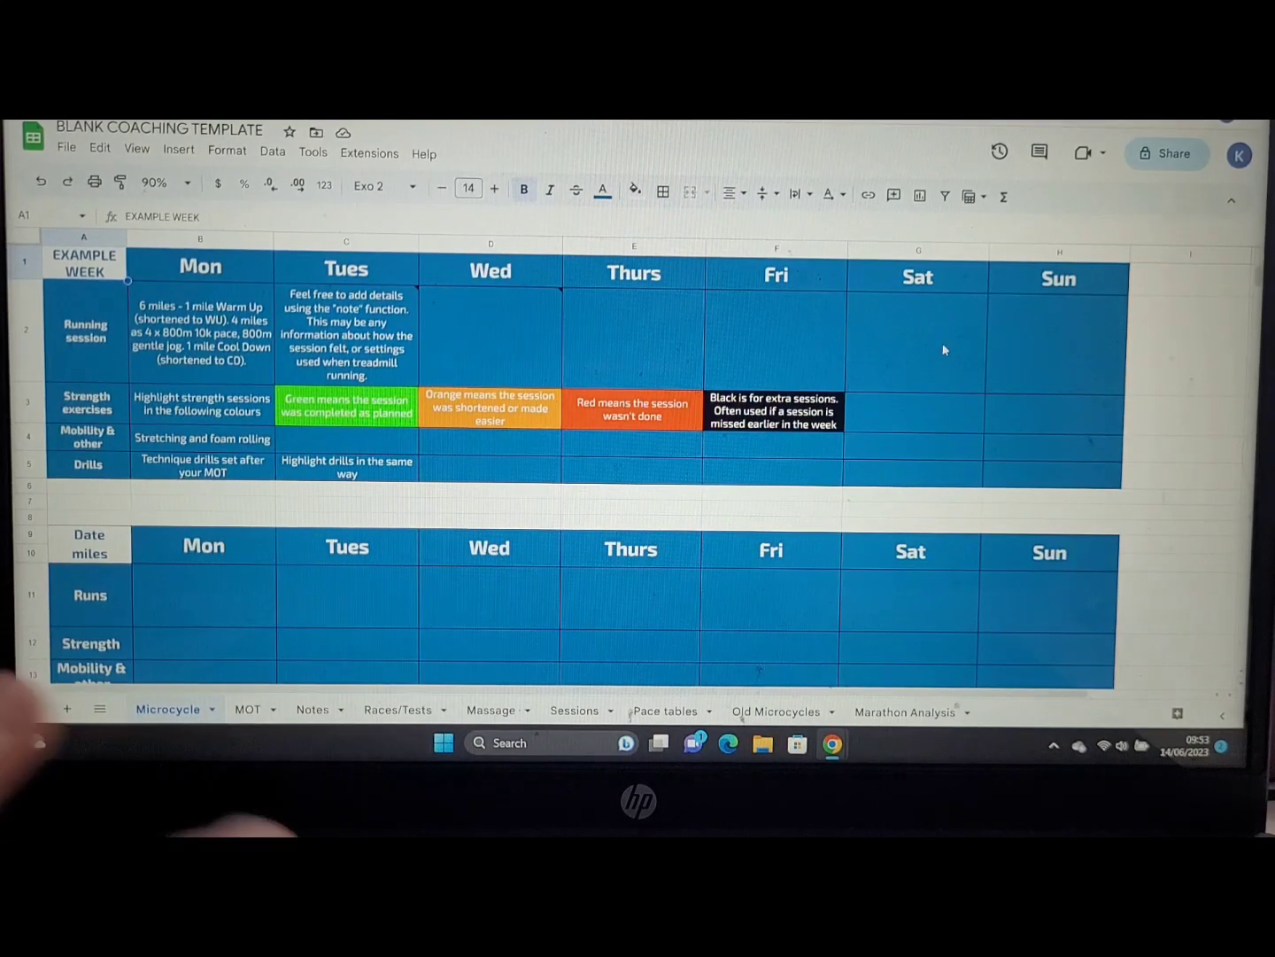
Inspect Monday's example session and green completed colour, then scroll to the blank weekly blocks
click(199, 333)
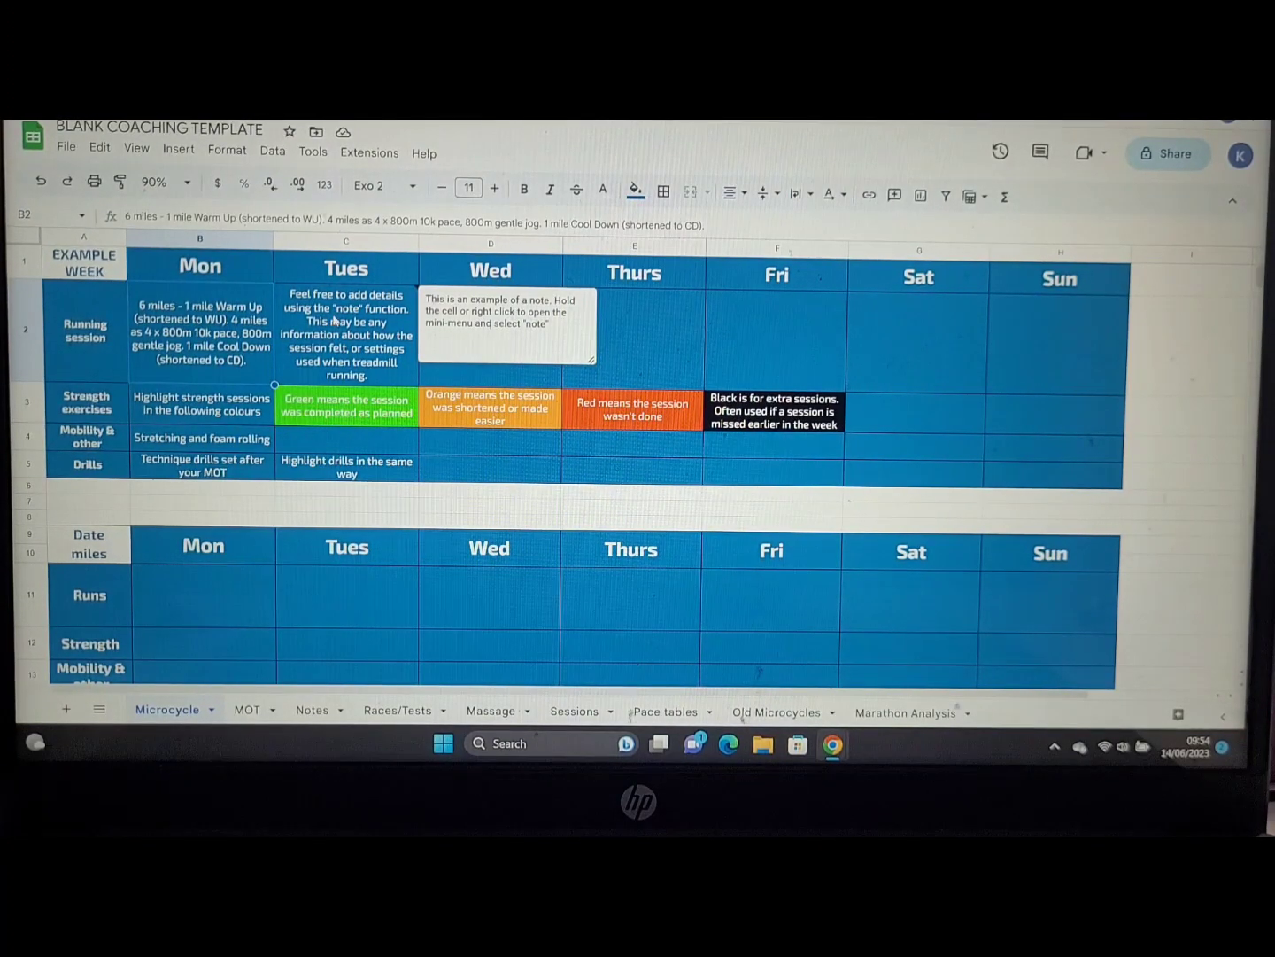
click(345, 405)
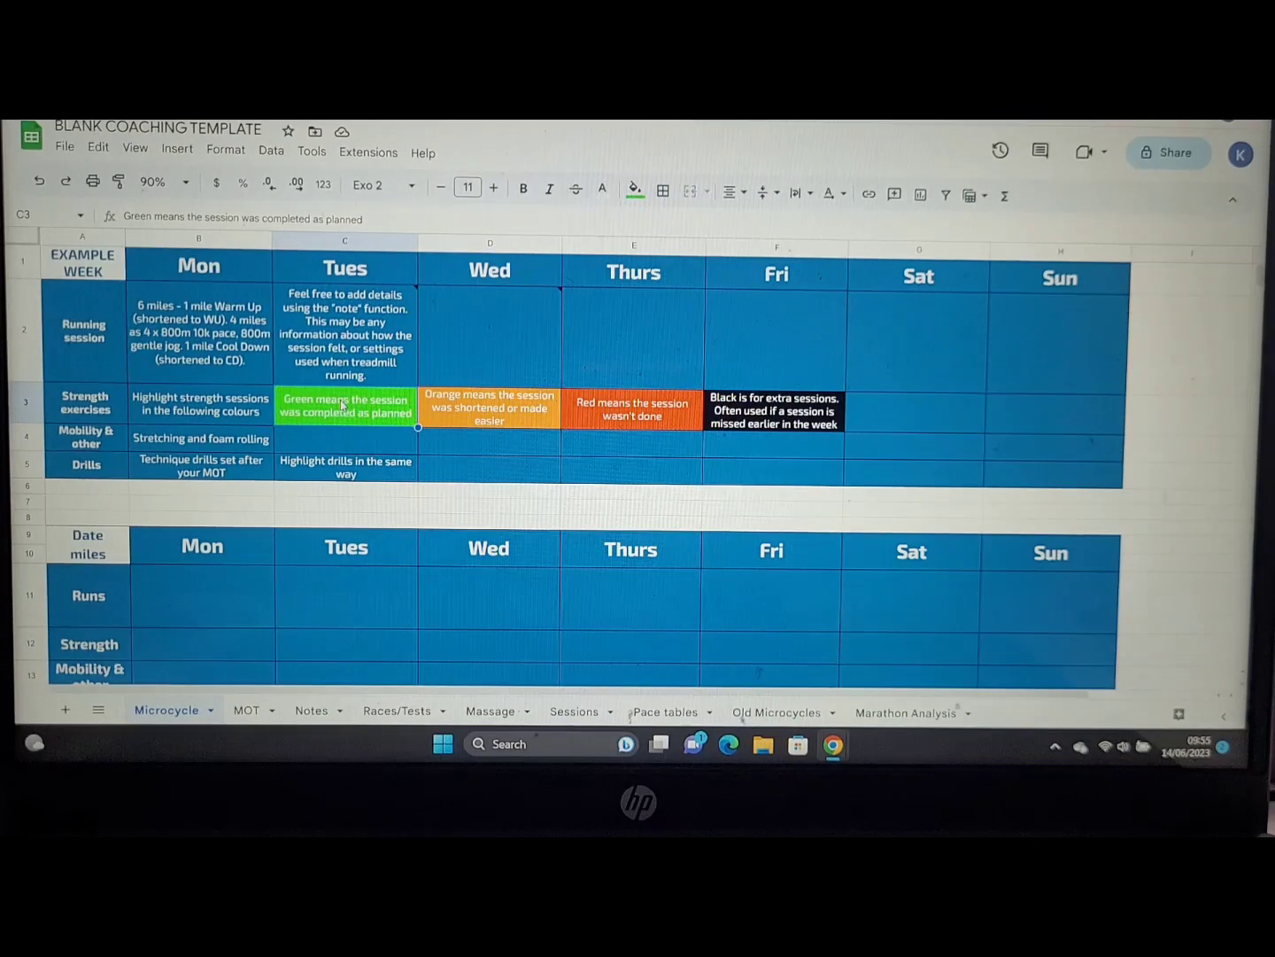
click(345, 595)
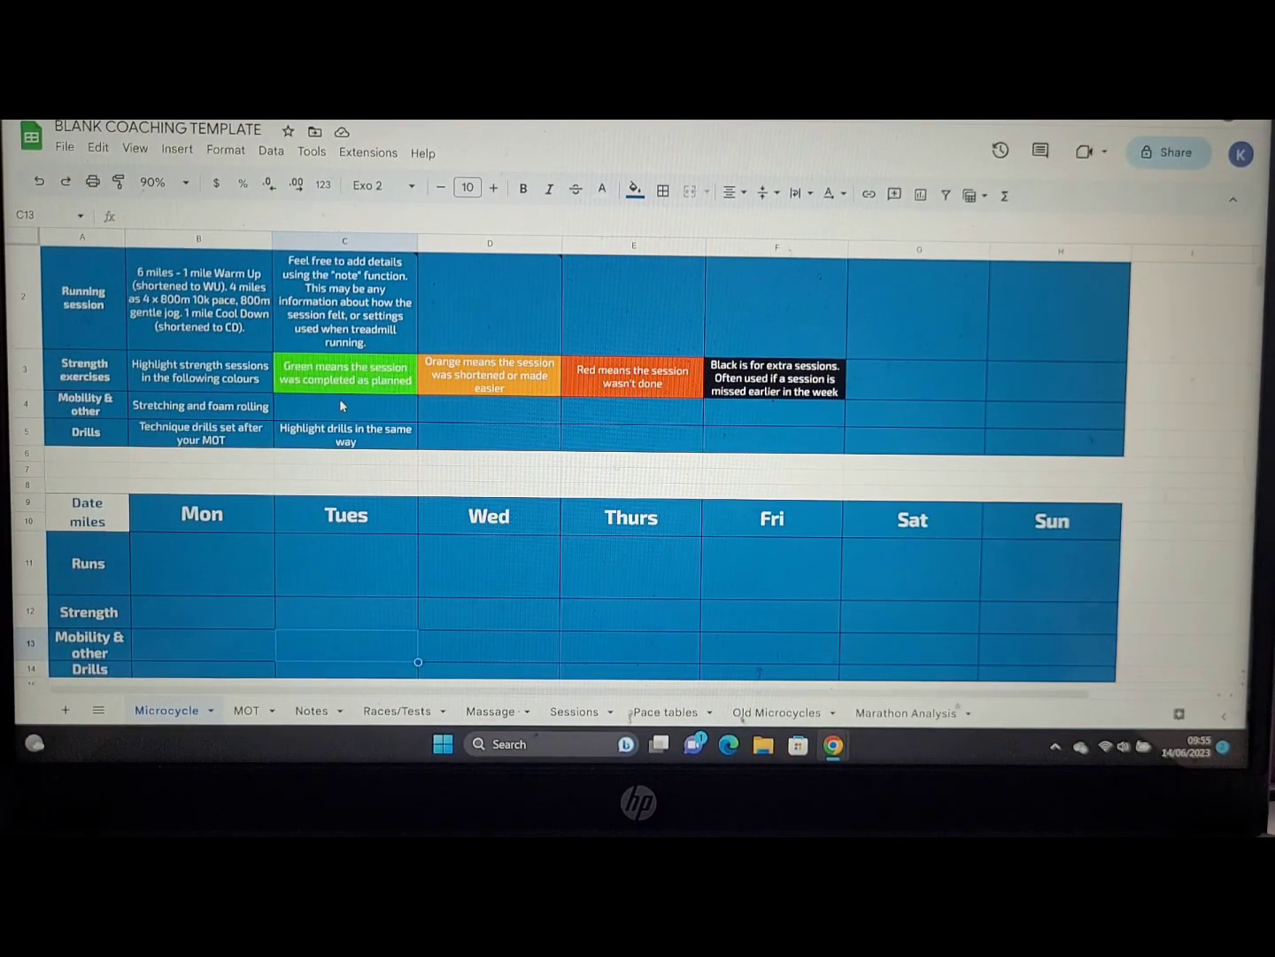
scroll(down, 3)
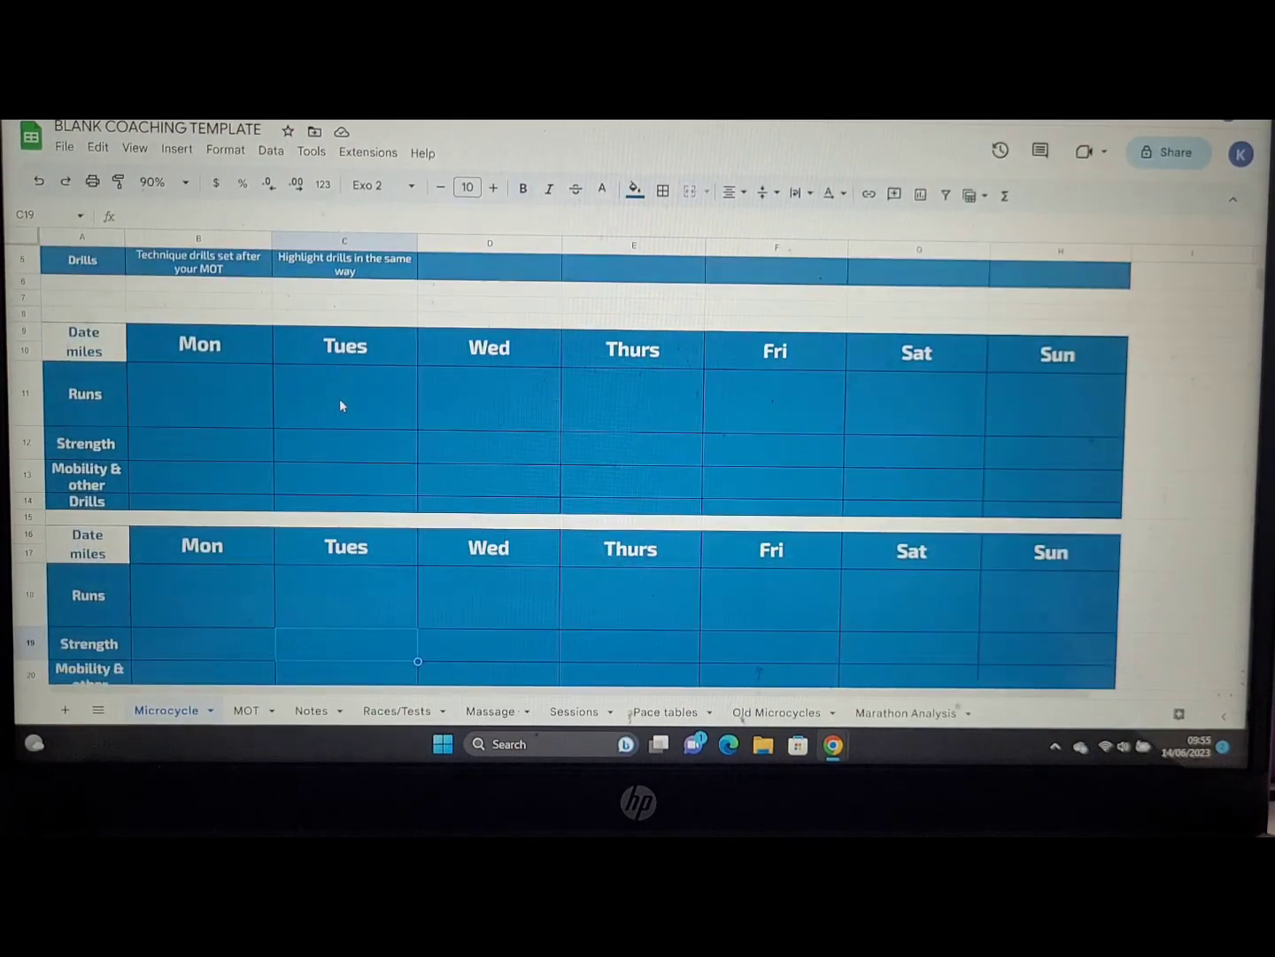
scroll(down, 3)
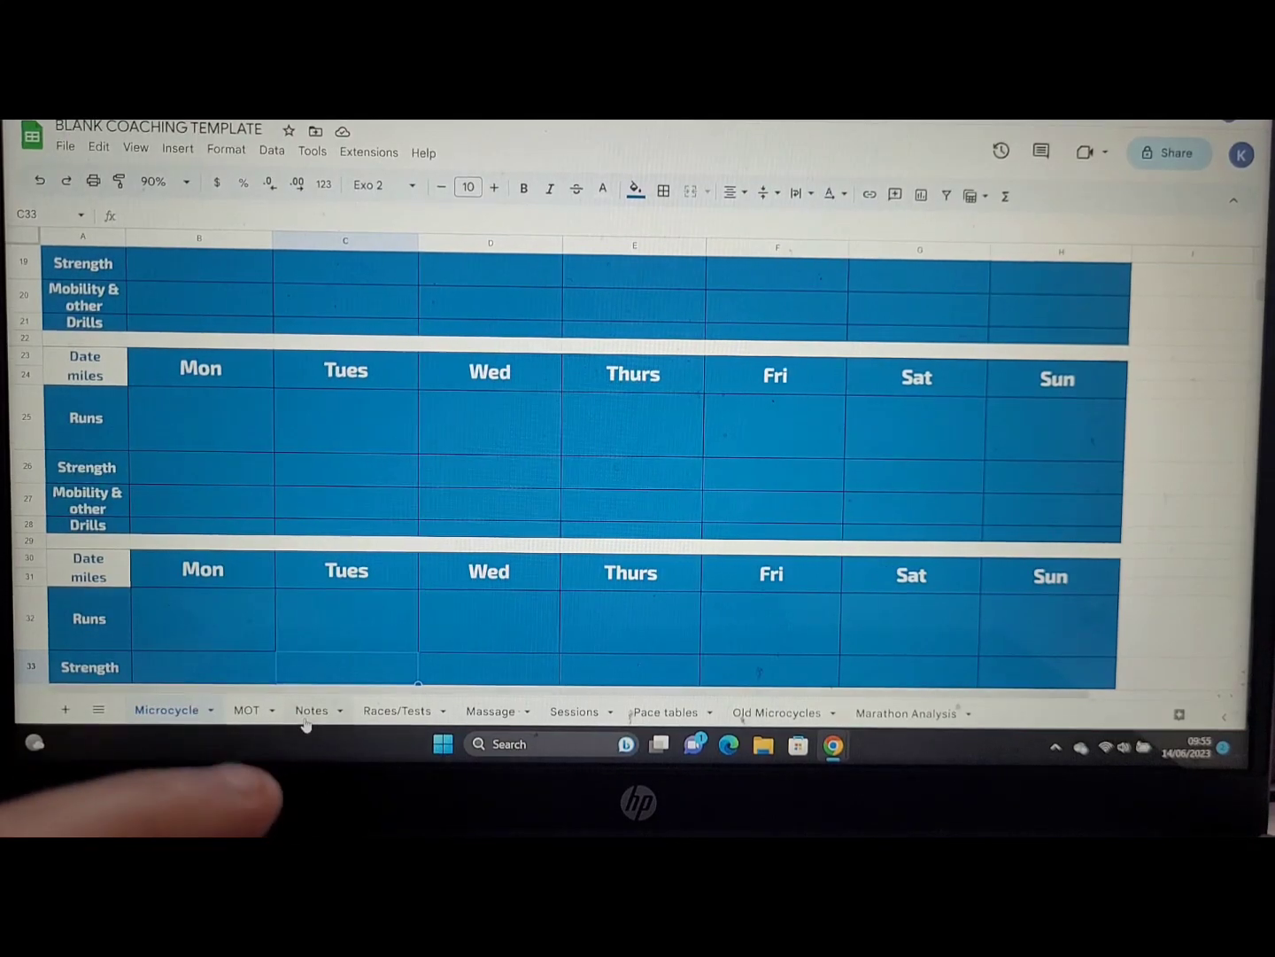
View the Notes sheet with goals, marathon block and PB targets
click(309, 709)
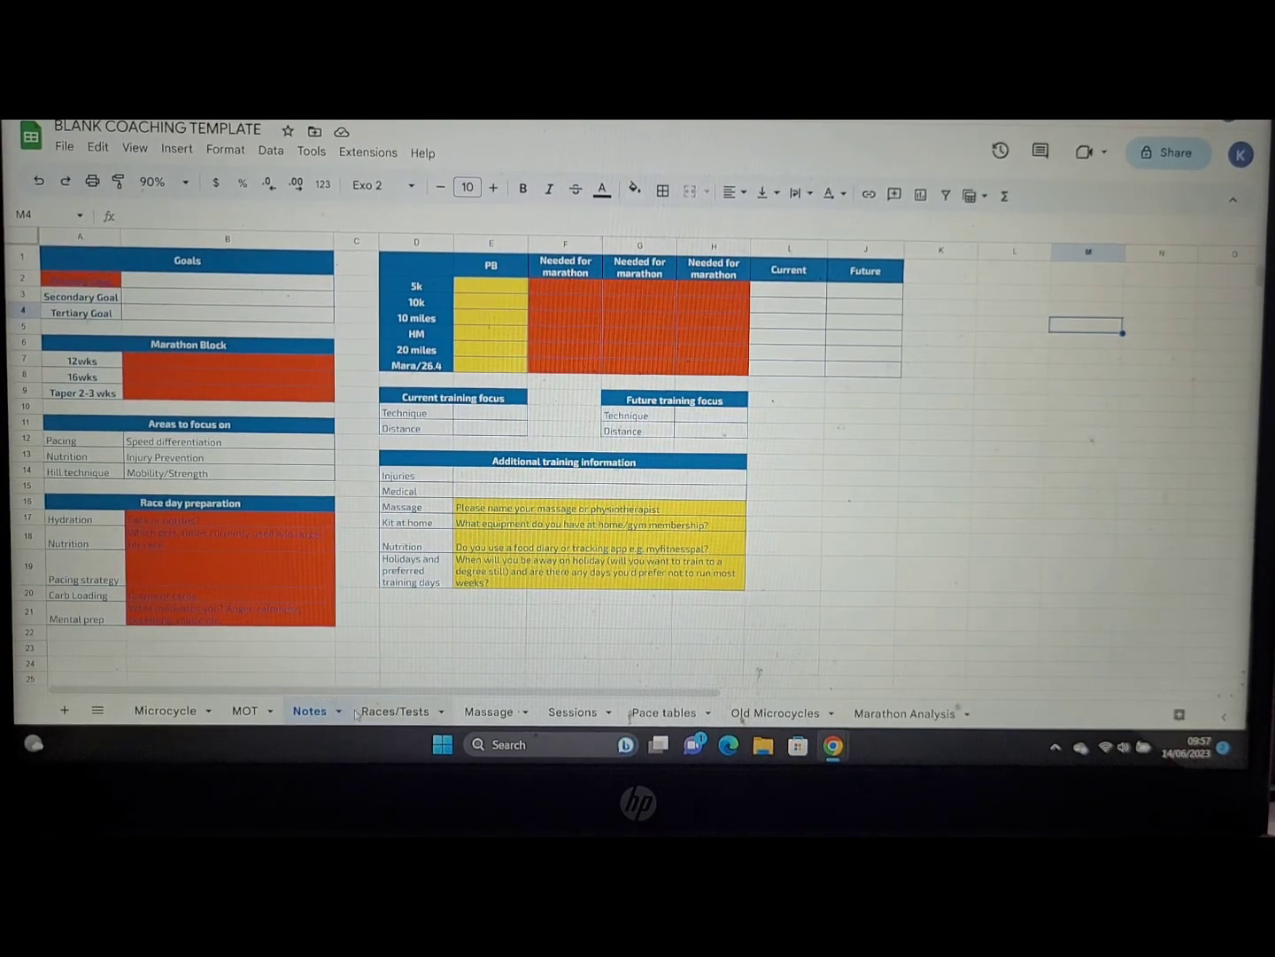
Switch to the Races/Tests sheet showing the race log with test-run rows
click(393, 711)
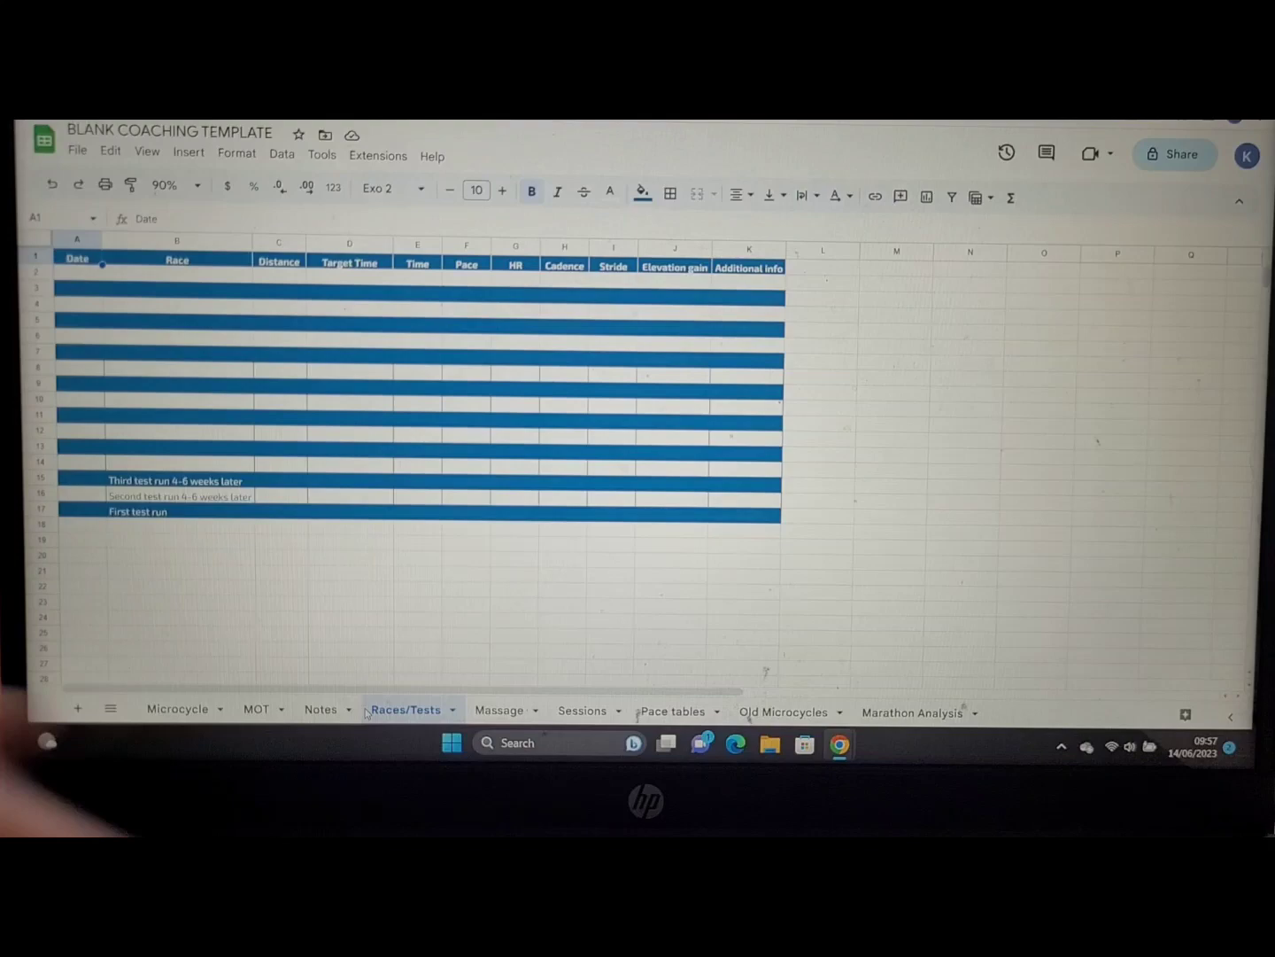
Go back to the Microcycle sheet's blank weekly planning blocks
click(176, 707)
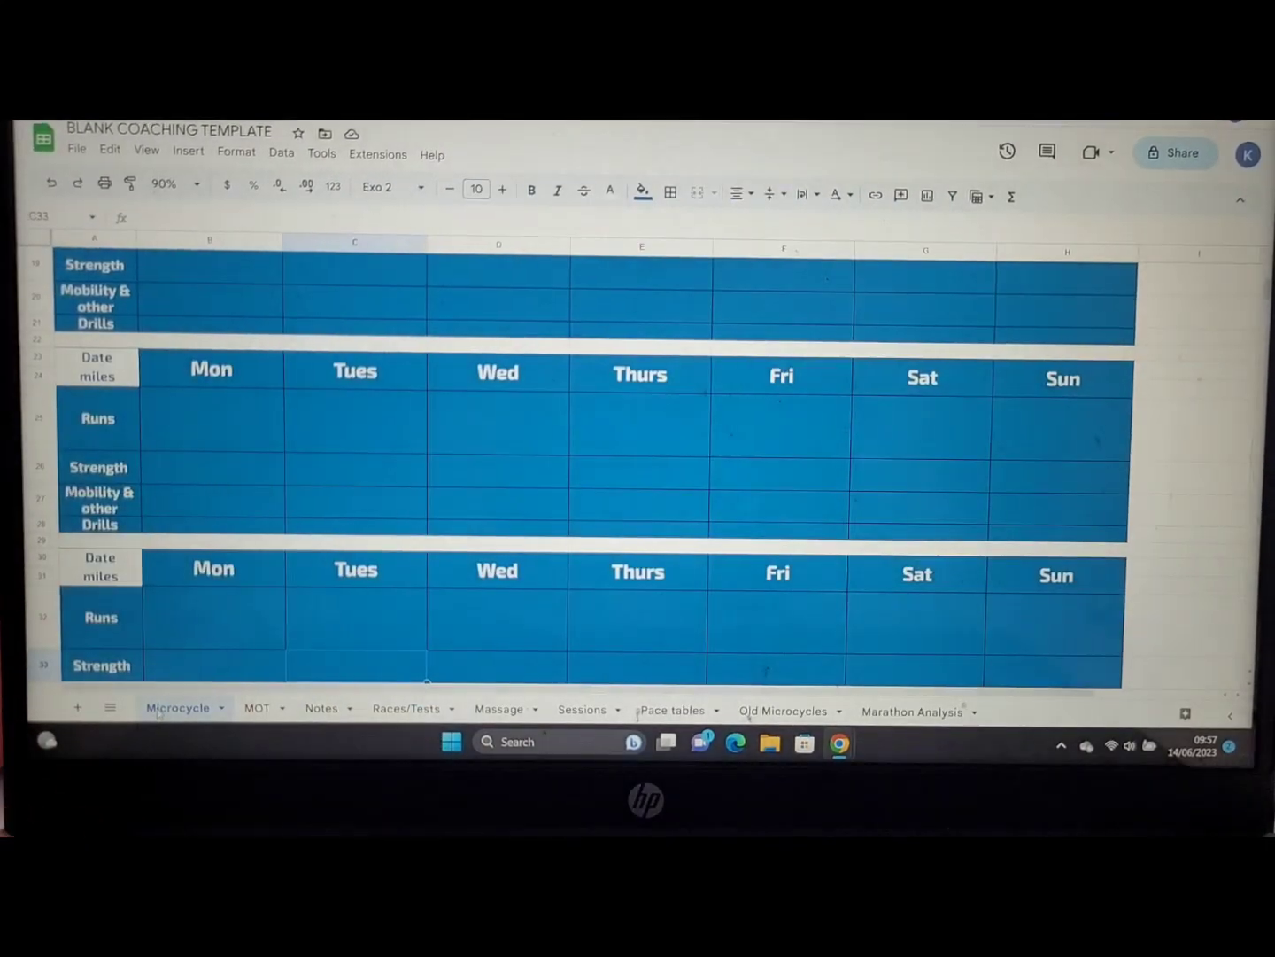